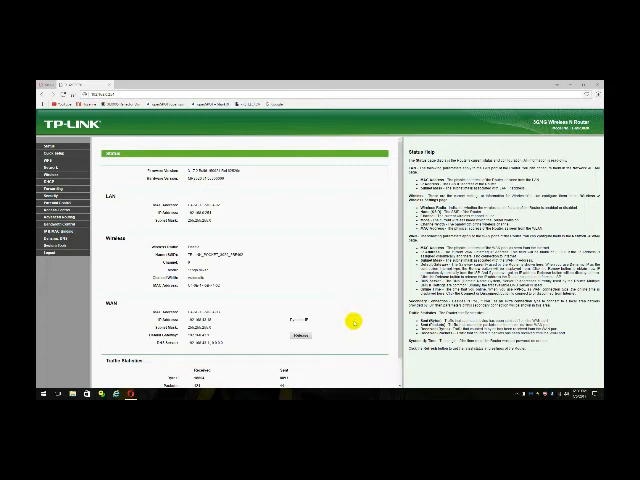
pyautogui.moveTo(272, 276)
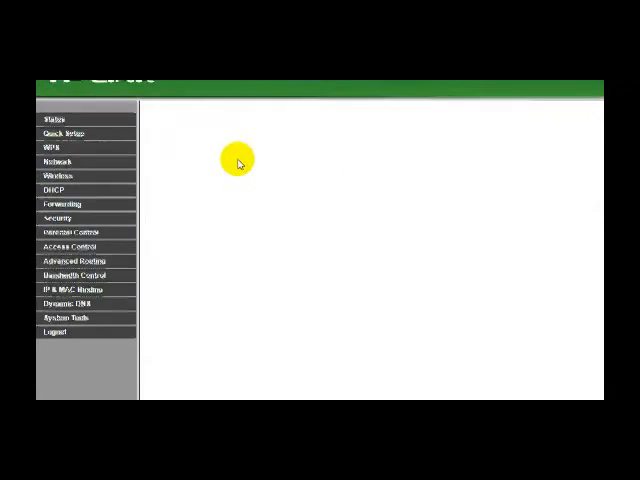
# - Survey nearby wireless networks from Wireless > Wireless Settings to list available access points
pyautogui.click(56, 128)
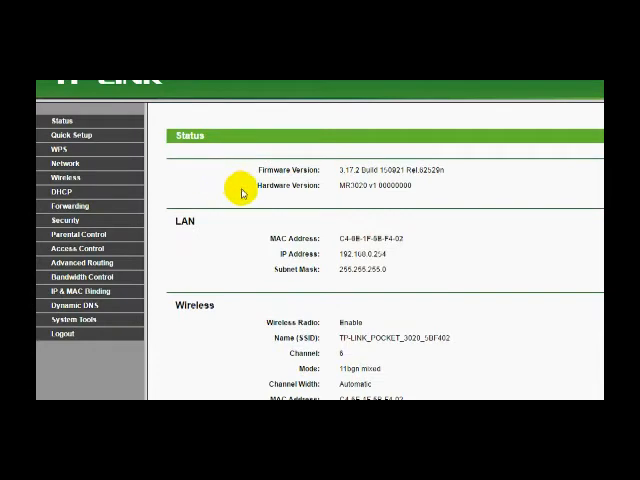
pyautogui.moveTo(362, 222)
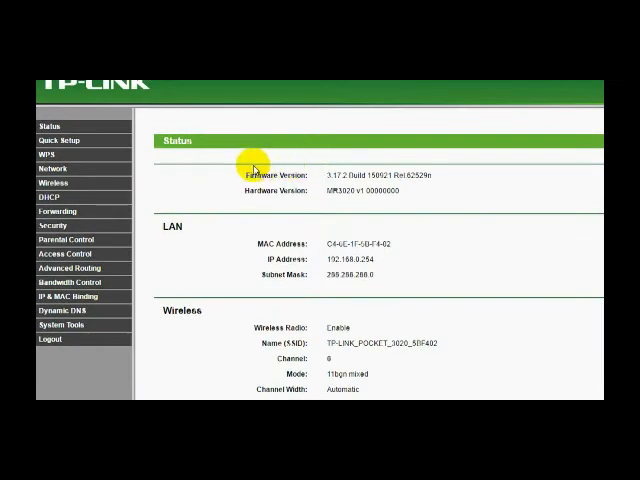
pyautogui.click(56, 184)
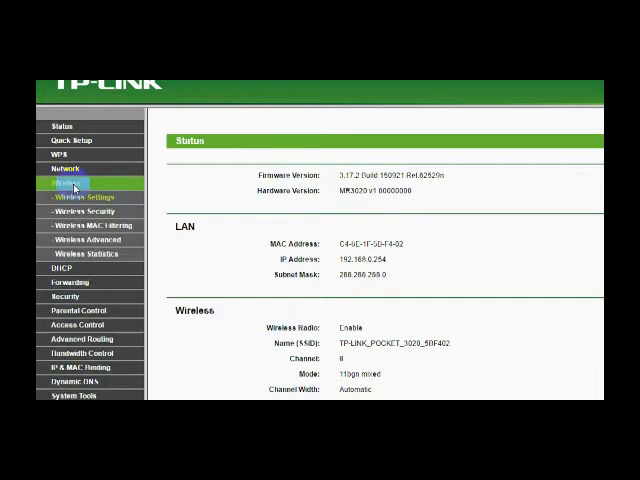
pyautogui.click(90, 196)
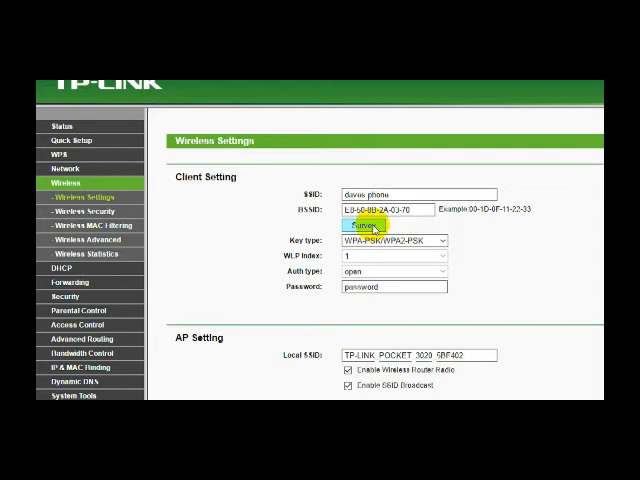
pyautogui.click(380, 232)
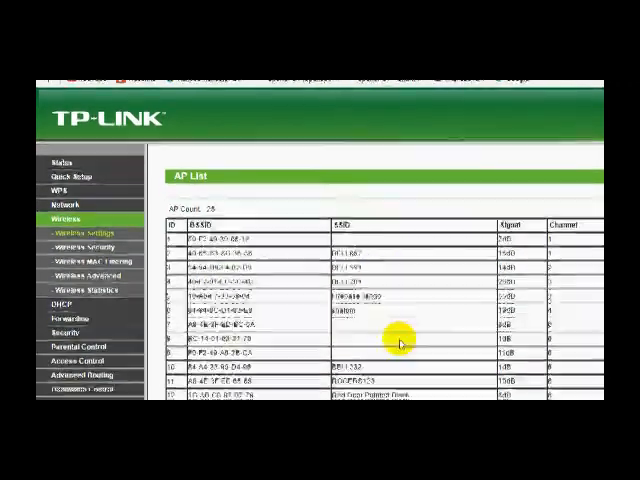
# - Scroll the AP List to find and connect to the phone hotspot network
pyautogui.scroll(-3)
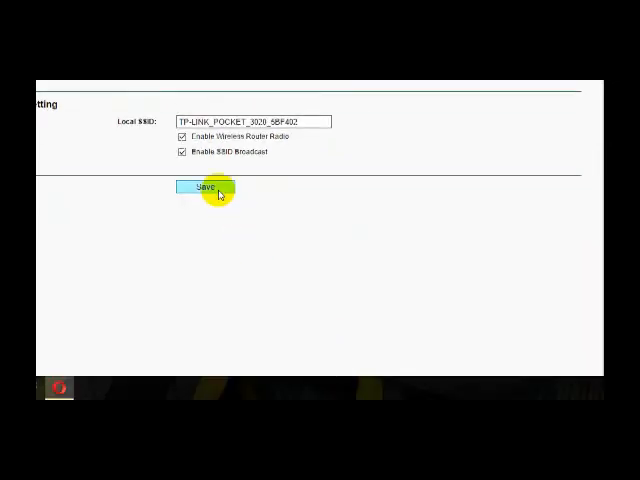
# - Save the wireless client settings and return to the Status page
pyautogui.click(204, 188)
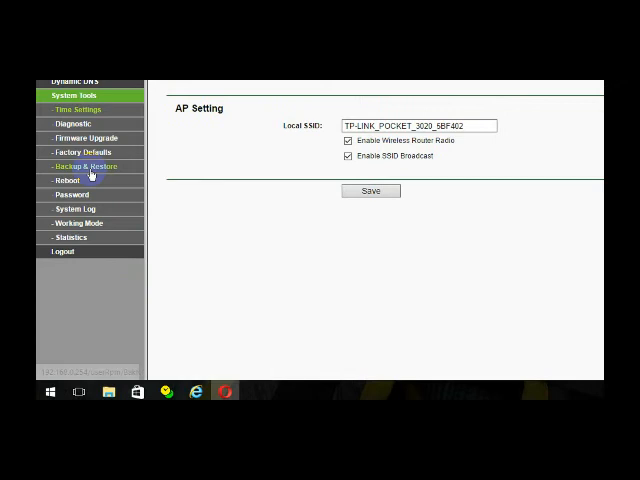
pyautogui.click(76, 108)
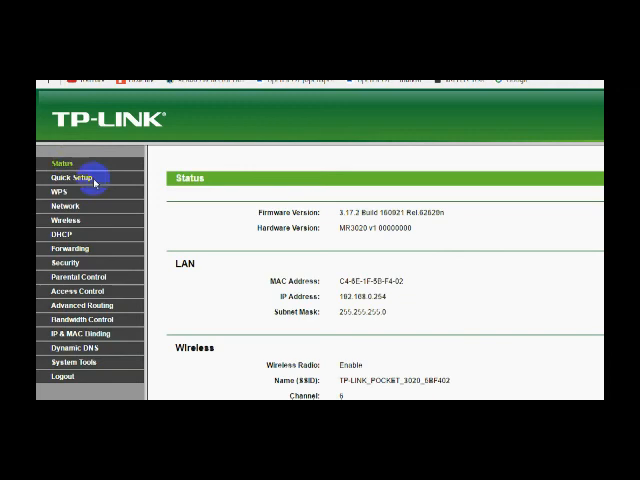
# - Scroll the Status page to the WAN section showing the Dynamic IP address details
pyautogui.scroll(-3)
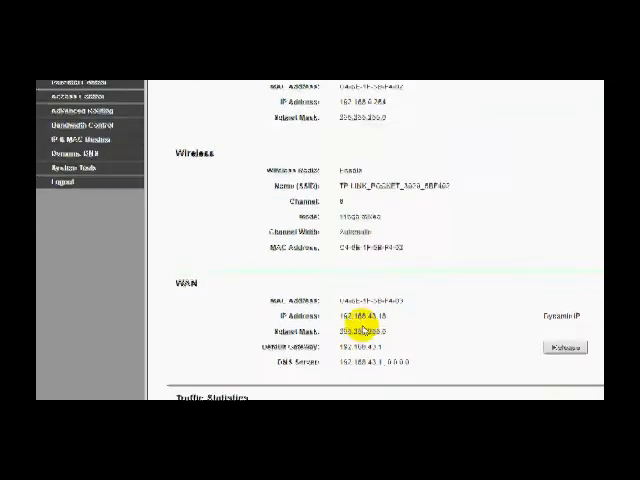
pyautogui.scroll(-3)
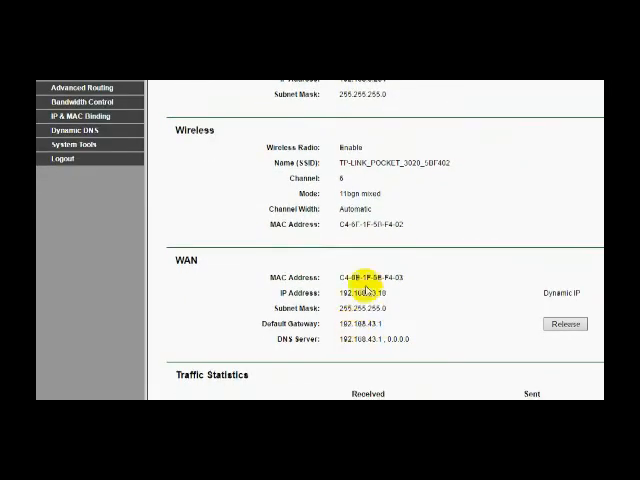